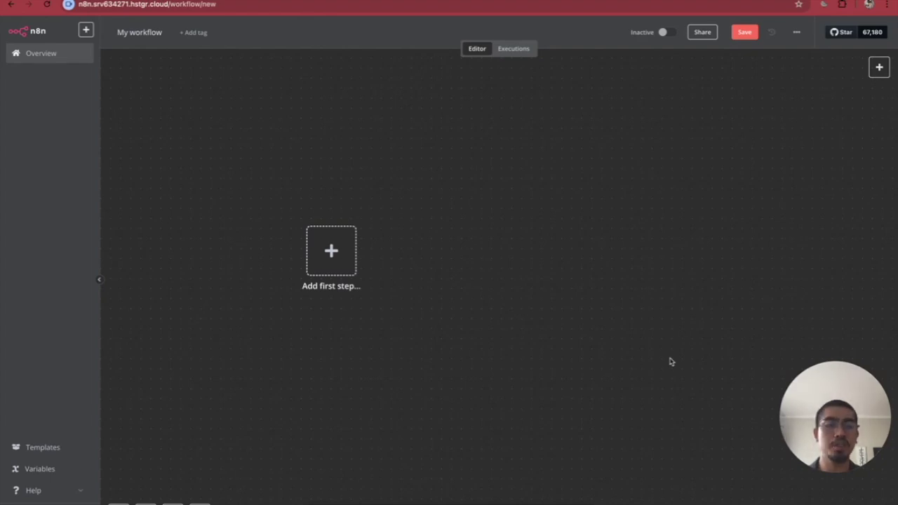
pyautogui.moveTo(562, 100)
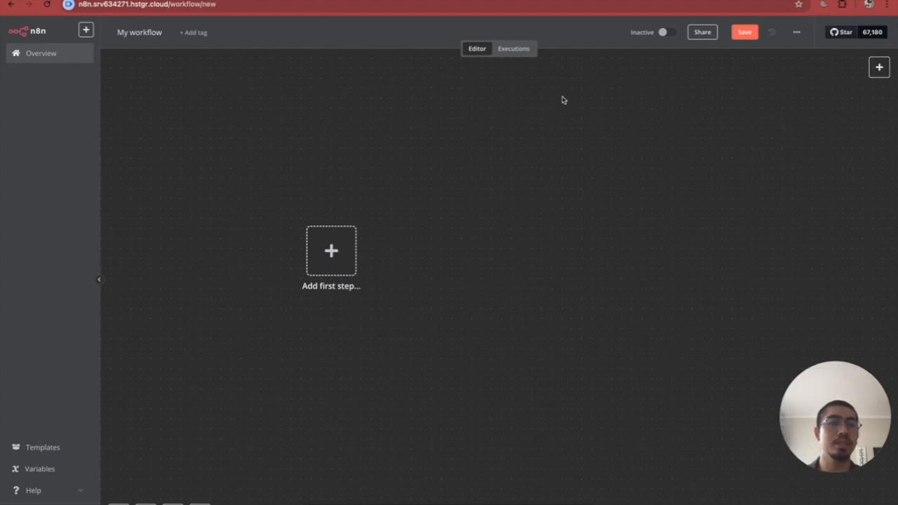
pyautogui.moveTo(579, 41)
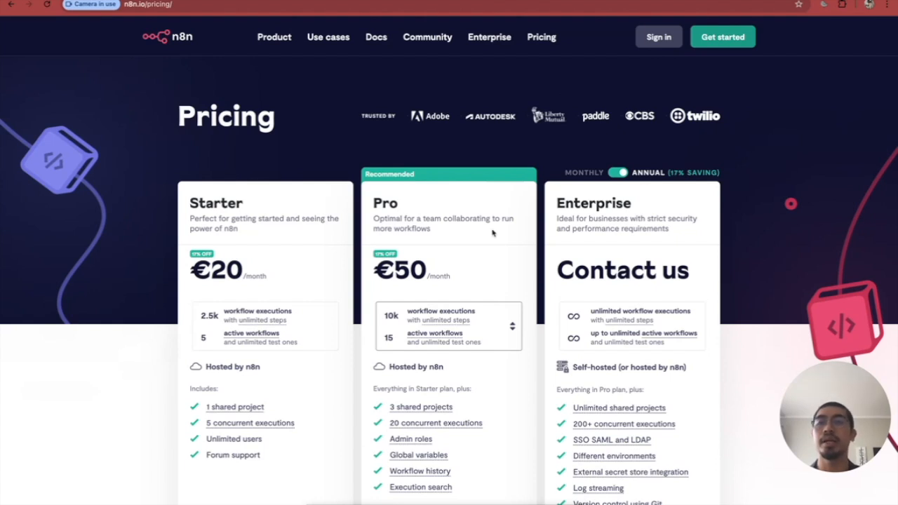
pyautogui.scroll(-3)
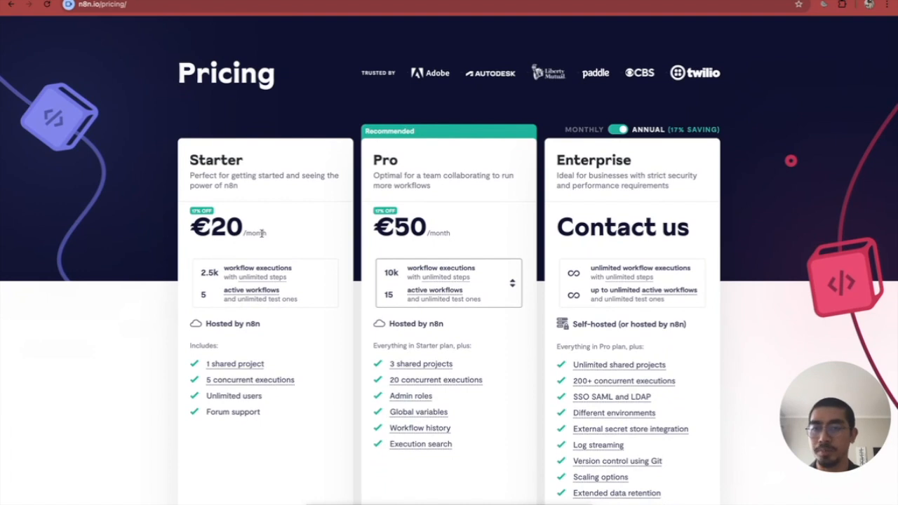
pyautogui.moveTo(216, 272)
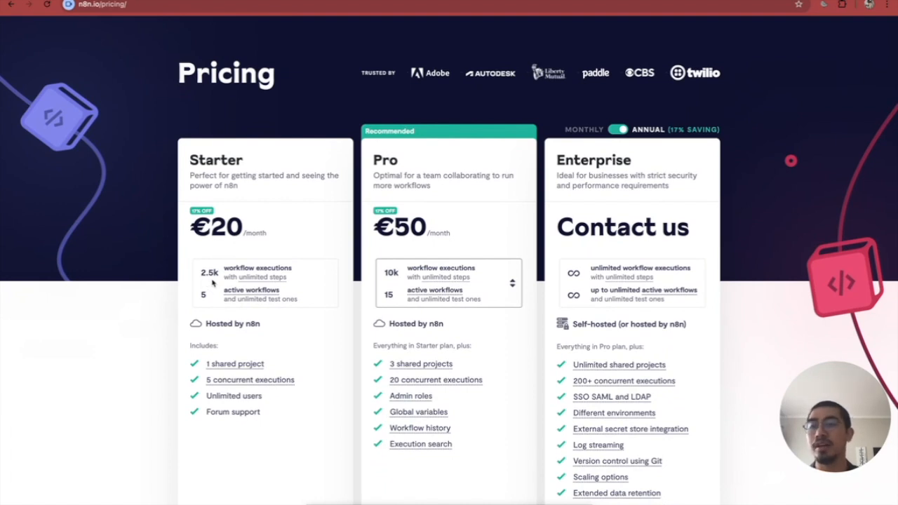
pyautogui.moveTo(222, 280)
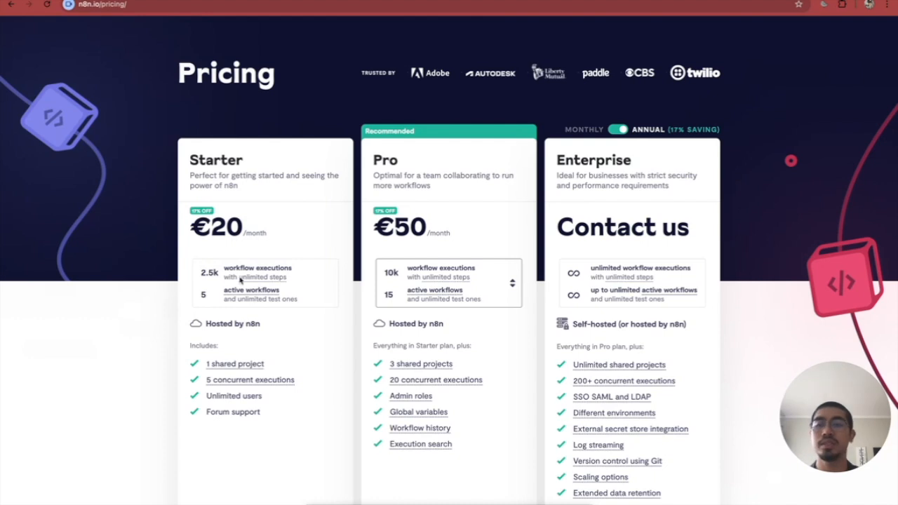
pyautogui.moveTo(241, 332)
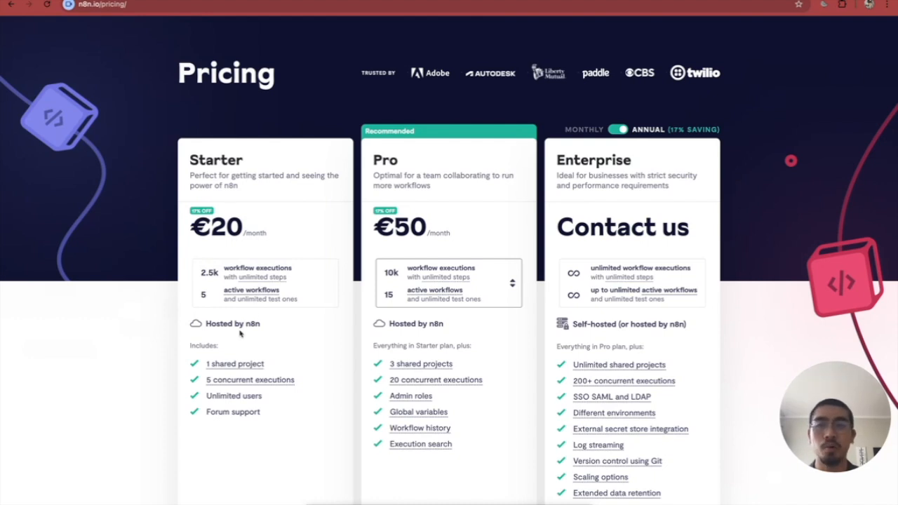
pyautogui.moveTo(240, 207)
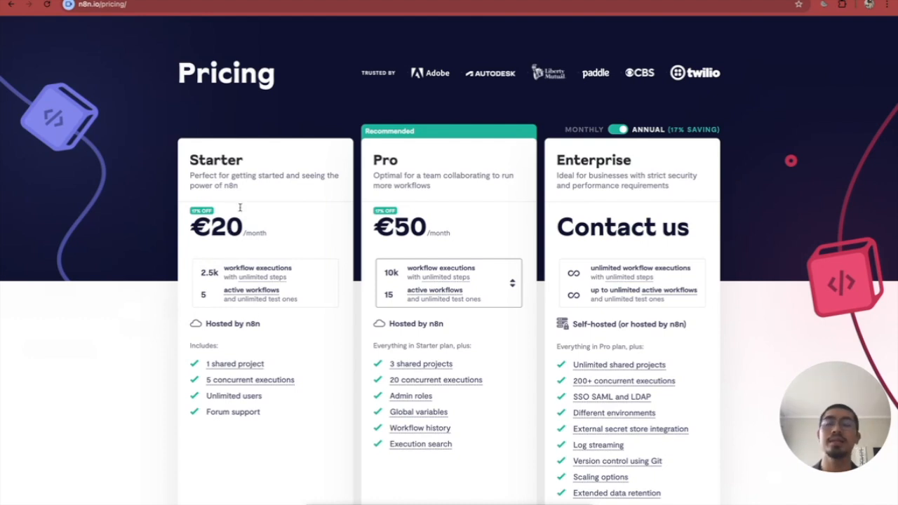
pyautogui.moveTo(443, 220)
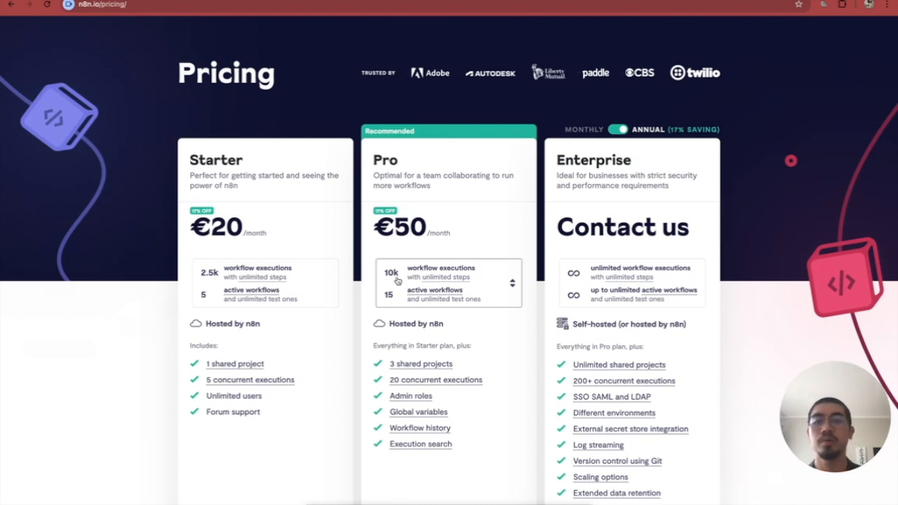
pyautogui.moveTo(437, 324)
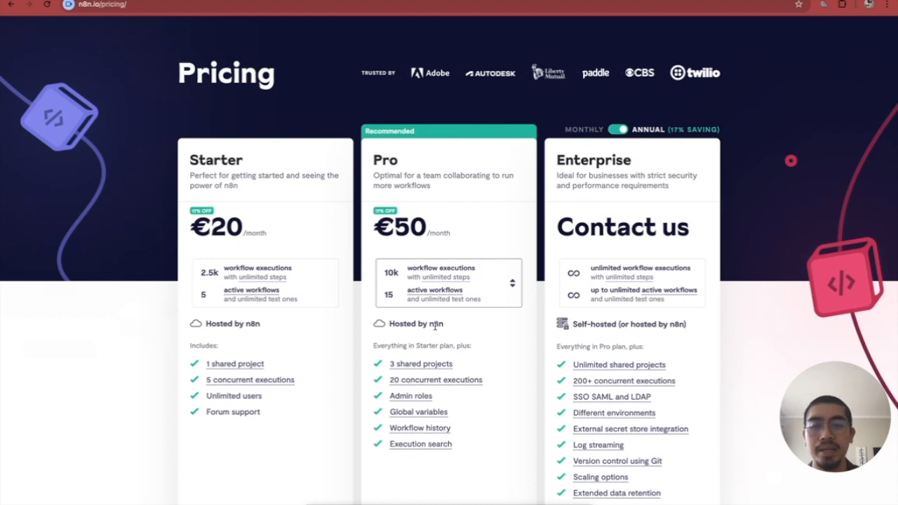
pyautogui.moveTo(401, 396)
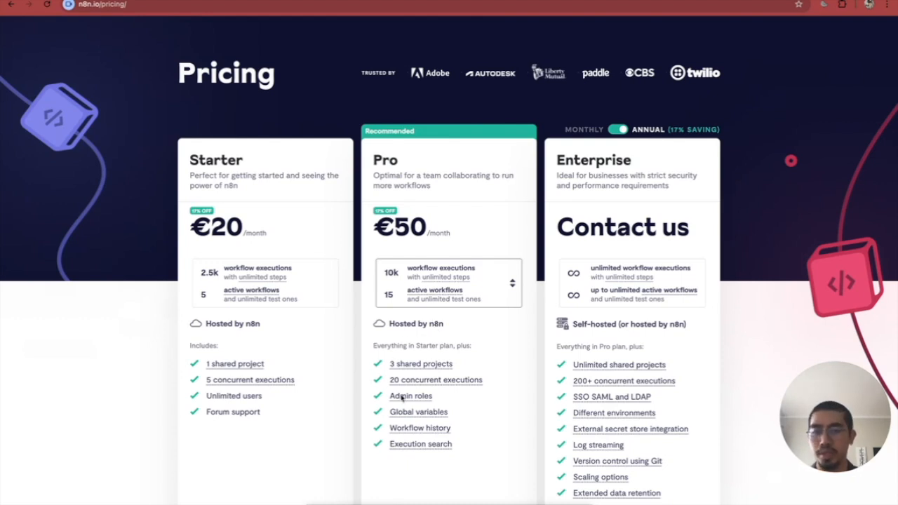
pyautogui.moveTo(410, 395)
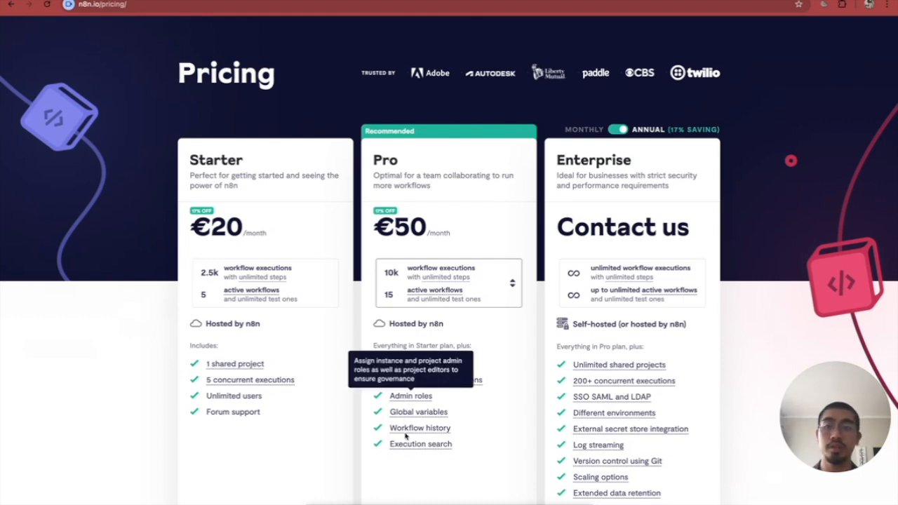
pyautogui.moveTo(452, 463)
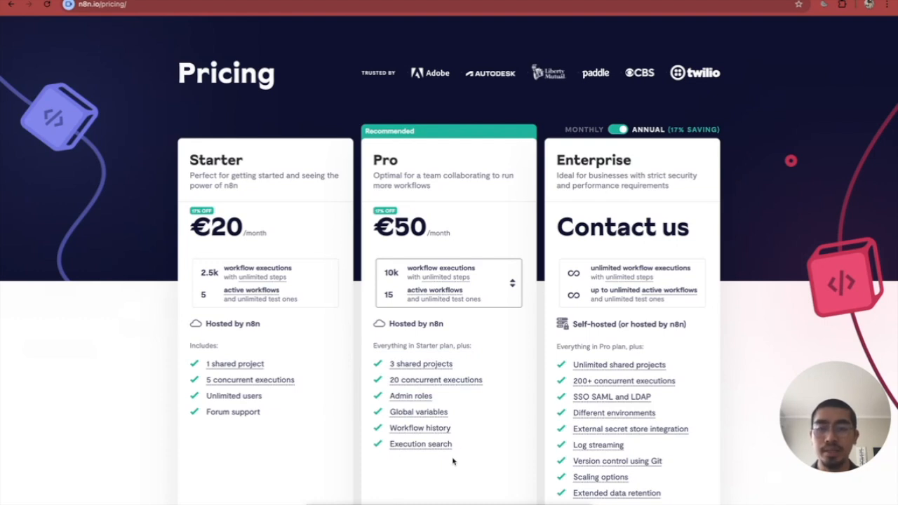
pyautogui.moveTo(474, 438)
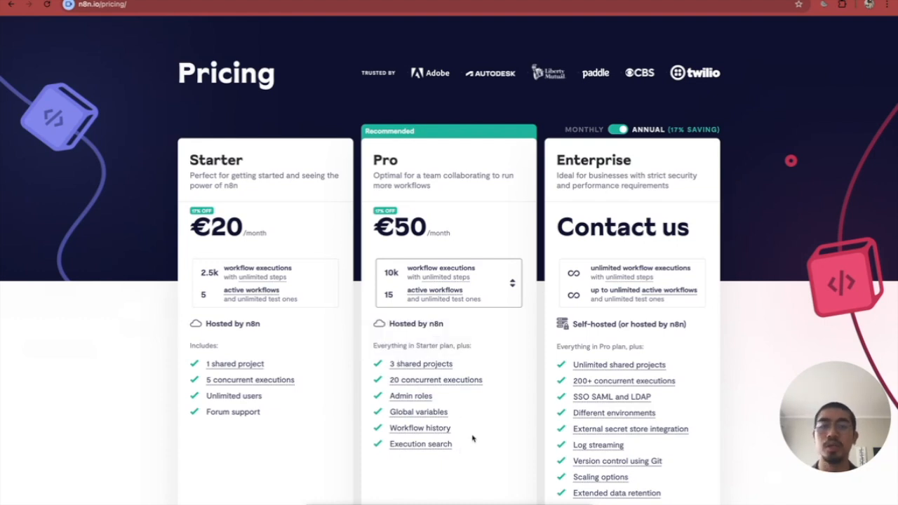
pyautogui.moveTo(444, 396)
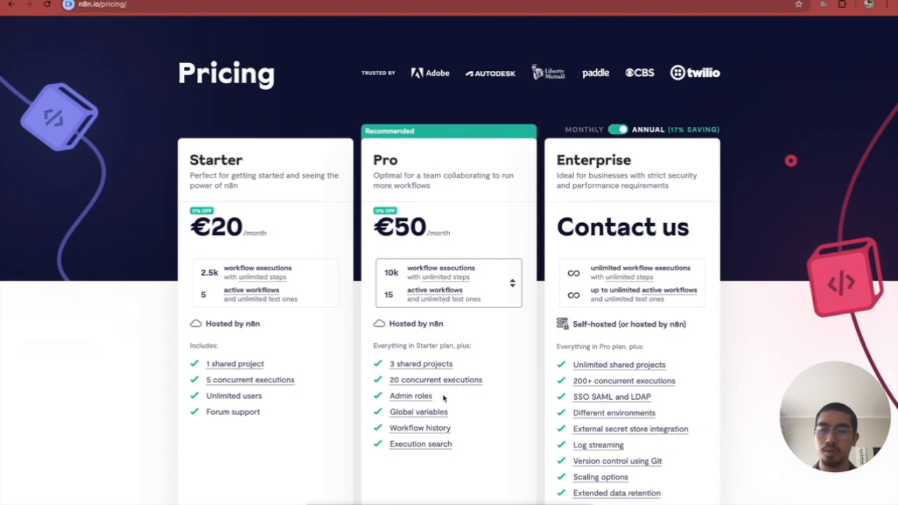
pyautogui.moveTo(451, 420)
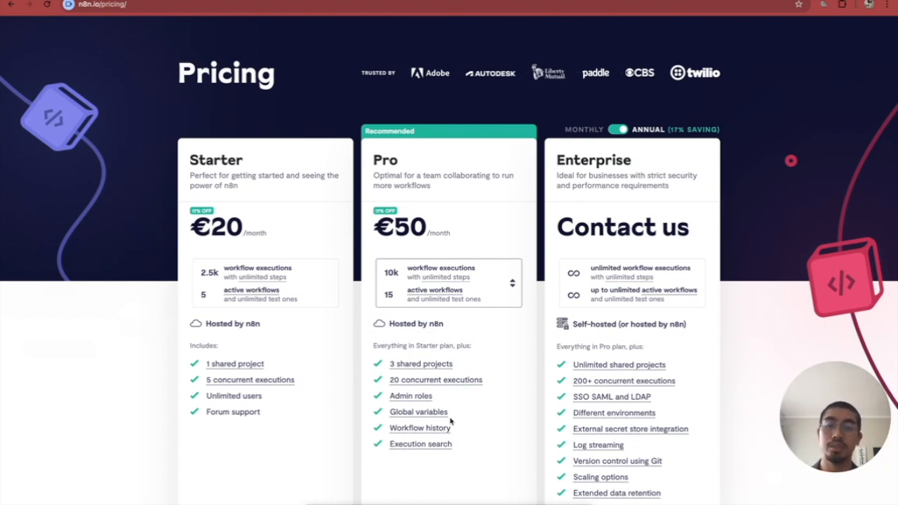
pyautogui.moveTo(636, 223)
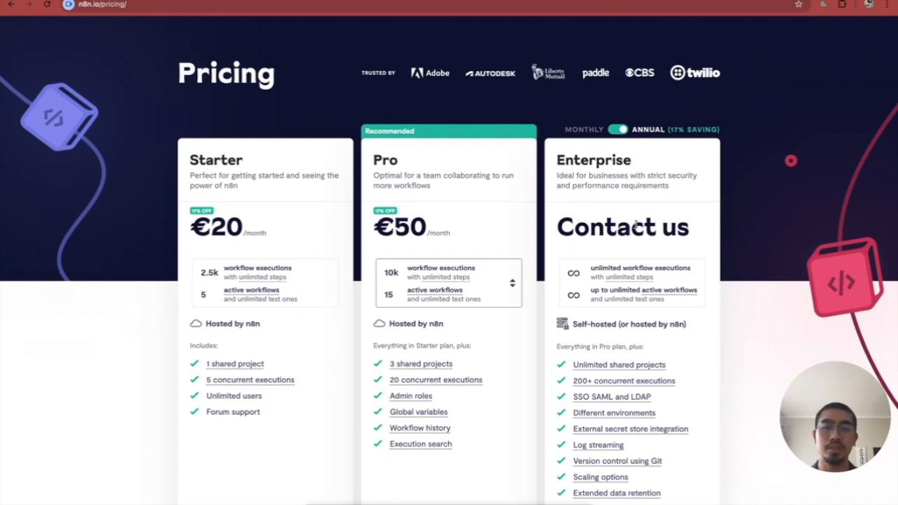
# Leave the n8n pricing page for Hostinger's VPS hosting page, starting at US$6.99/mo
pyautogui.scroll(-3)
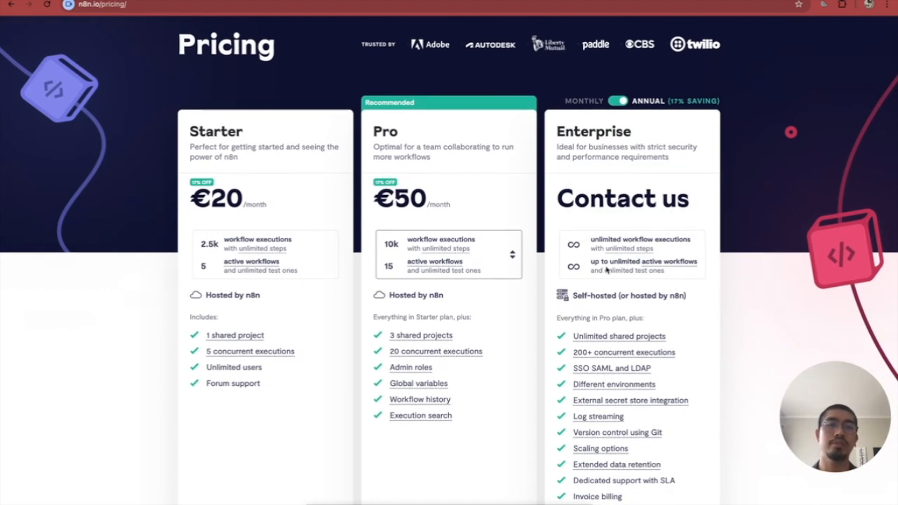
pyautogui.scroll(-3)
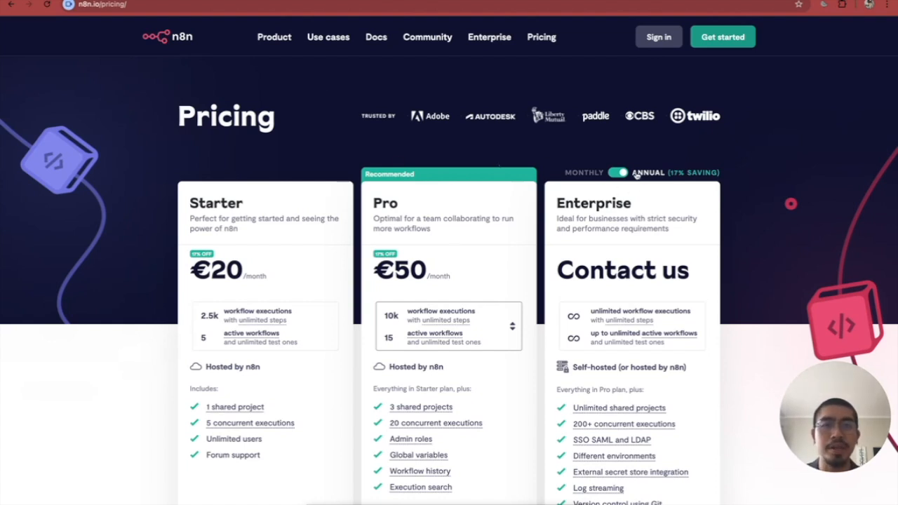
pyautogui.click(619, 173)
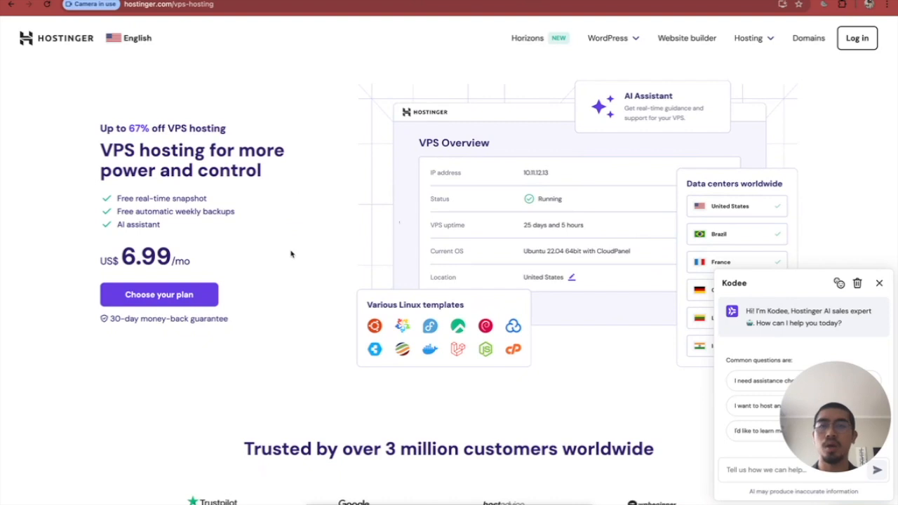
# Scroll the 'Buy a VPS hosting plan' section comparing KVM 1 US$4.99, KVM 2 US$6.99, KVM 4 US$9.99, KVM 8 US$19.99
pyautogui.scroll(-3)
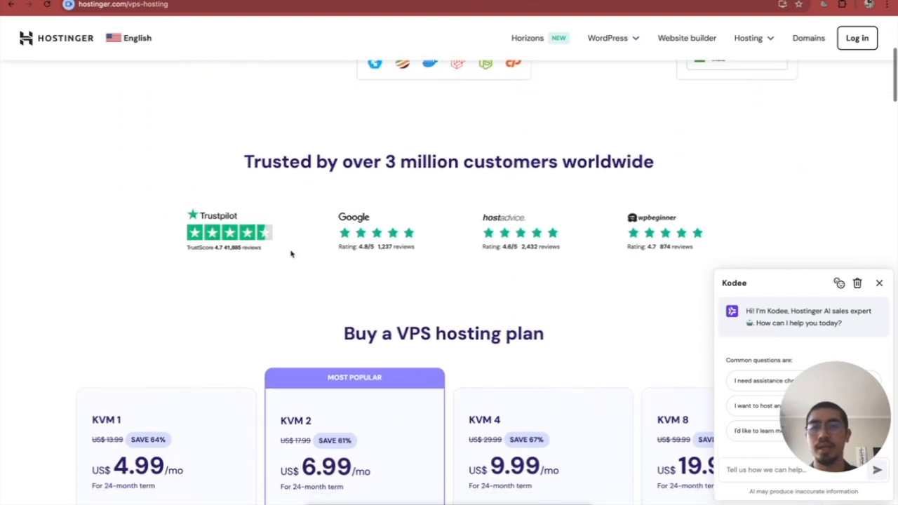
pyautogui.scroll(-3)
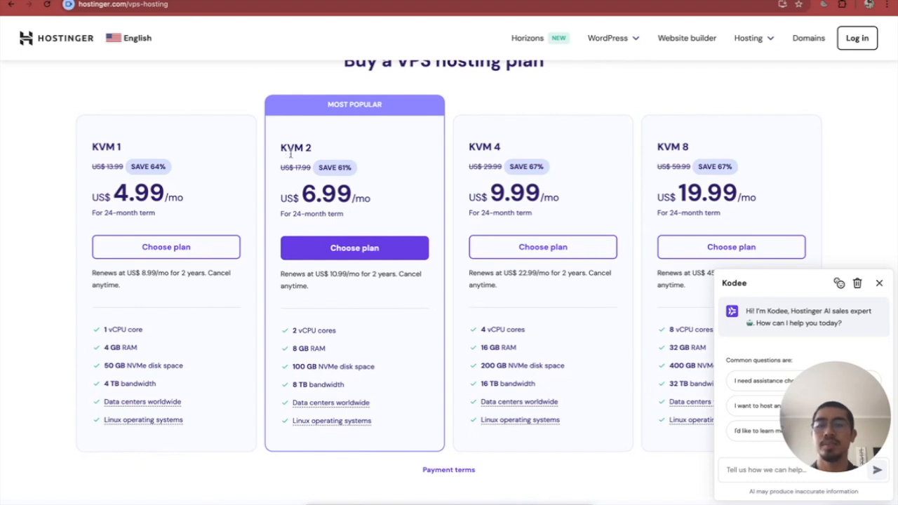
pyautogui.moveTo(344, 236)
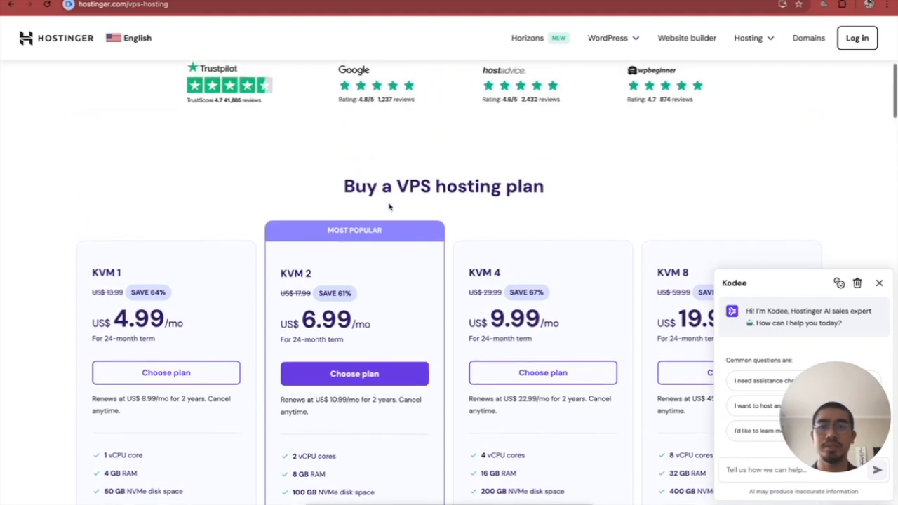
pyautogui.scroll(-3)
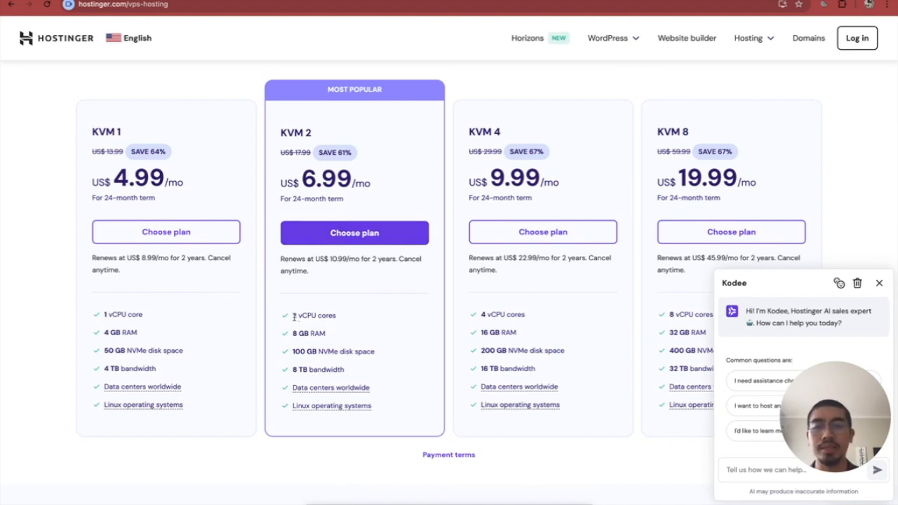
pyautogui.moveTo(339, 322)
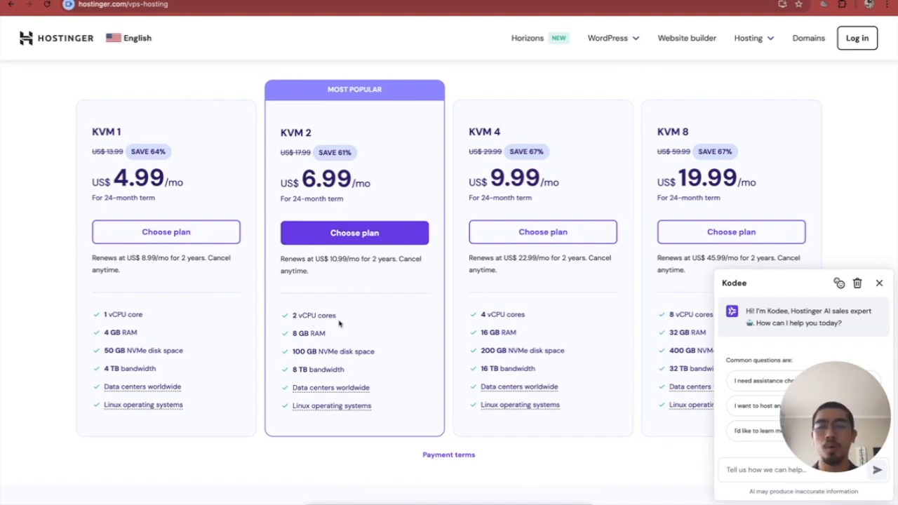
pyautogui.moveTo(328, 348)
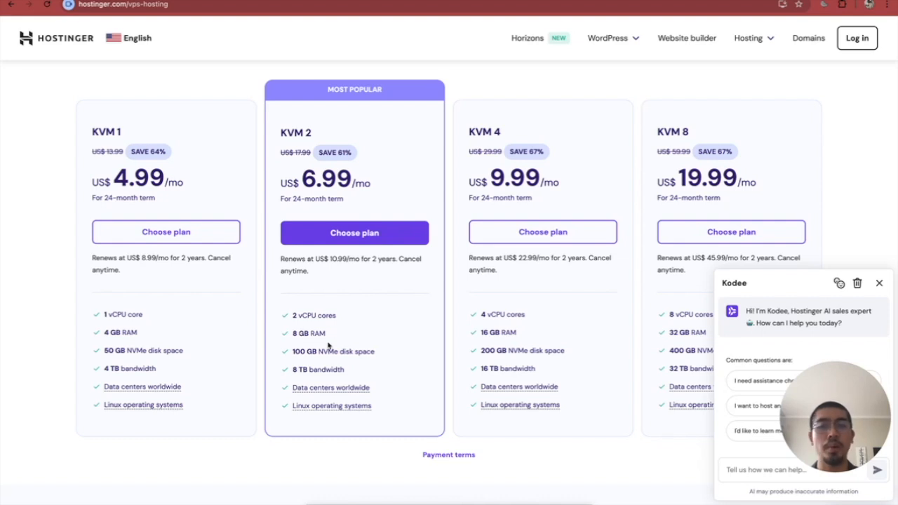
pyautogui.moveTo(323, 362)
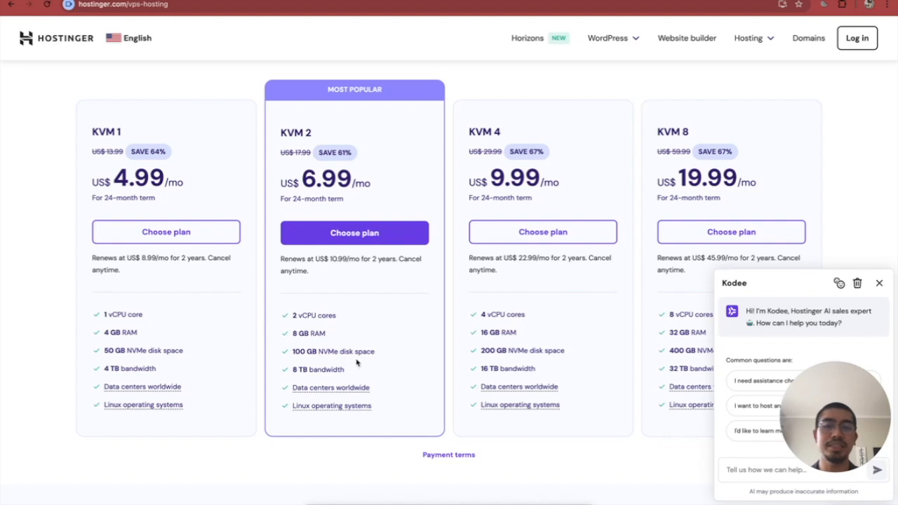
pyautogui.moveTo(331, 387)
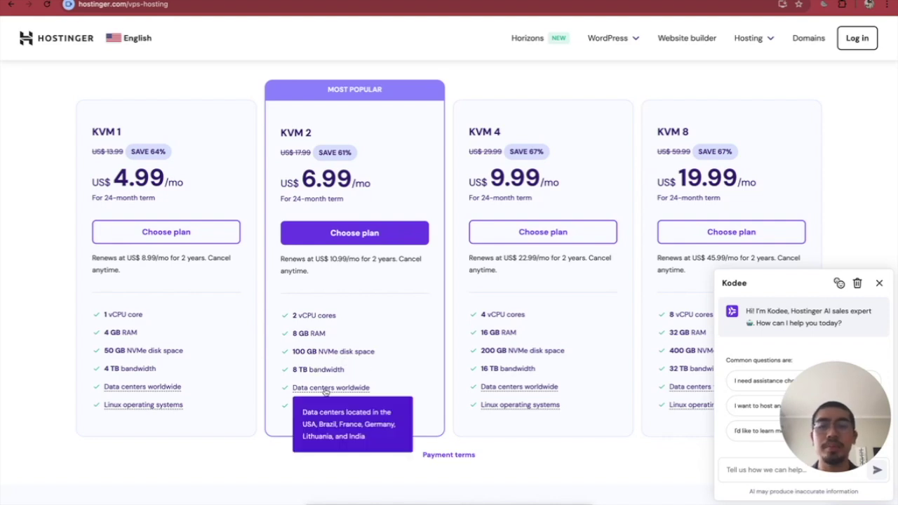
pyautogui.moveTo(348, 388)
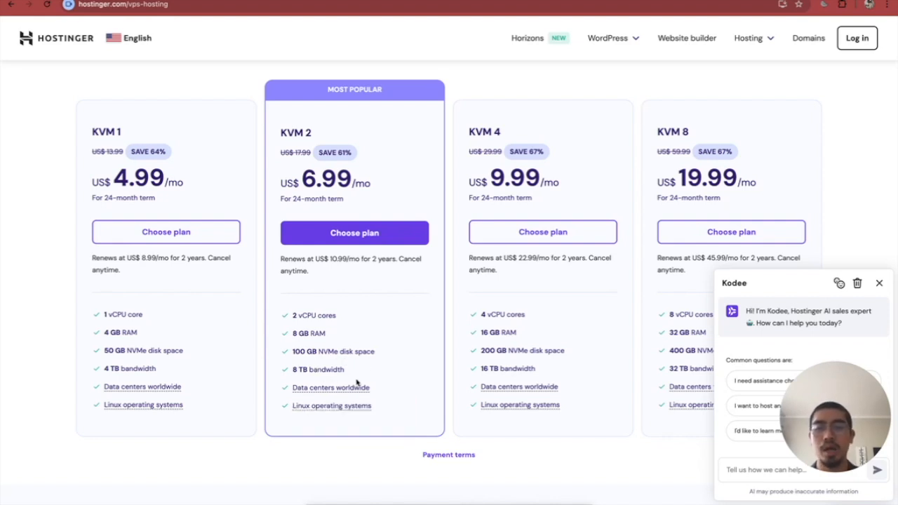
pyautogui.scroll(-3)
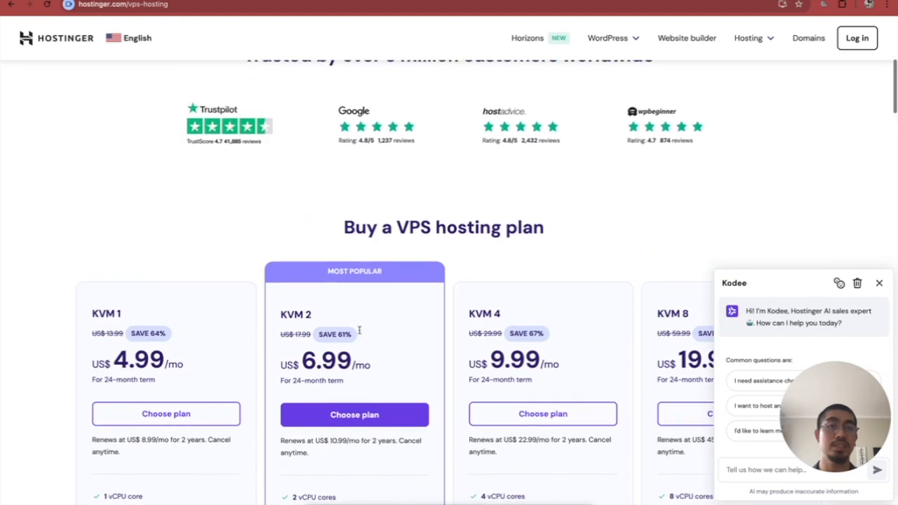
pyautogui.scroll(-3)
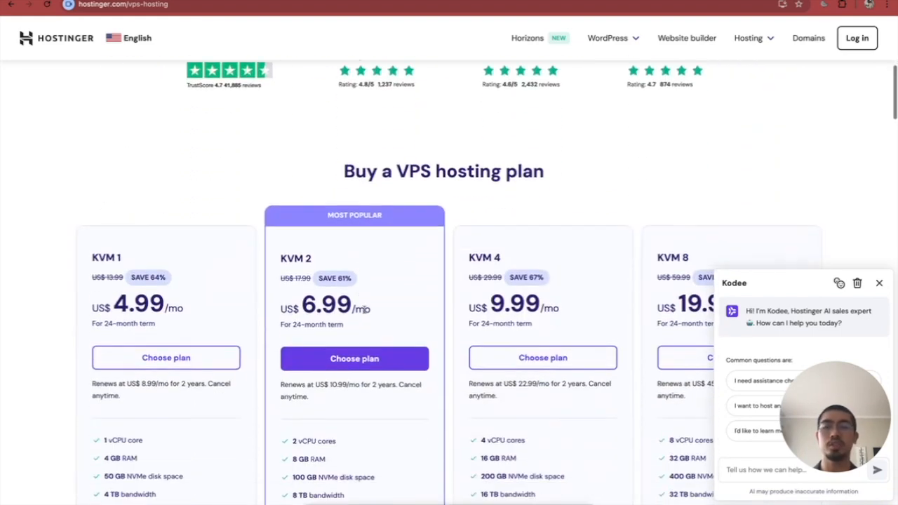
# Add the KVM 2 plan to the cart on a 12-month period at US$7.99/month, subtotal US$95.88
pyautogui.click(353, 359)
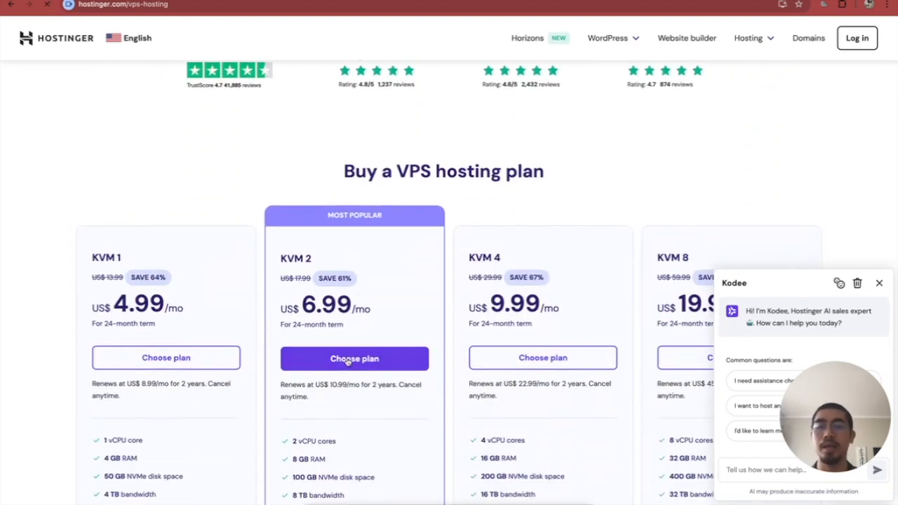
pyautogui.click(353, 360)
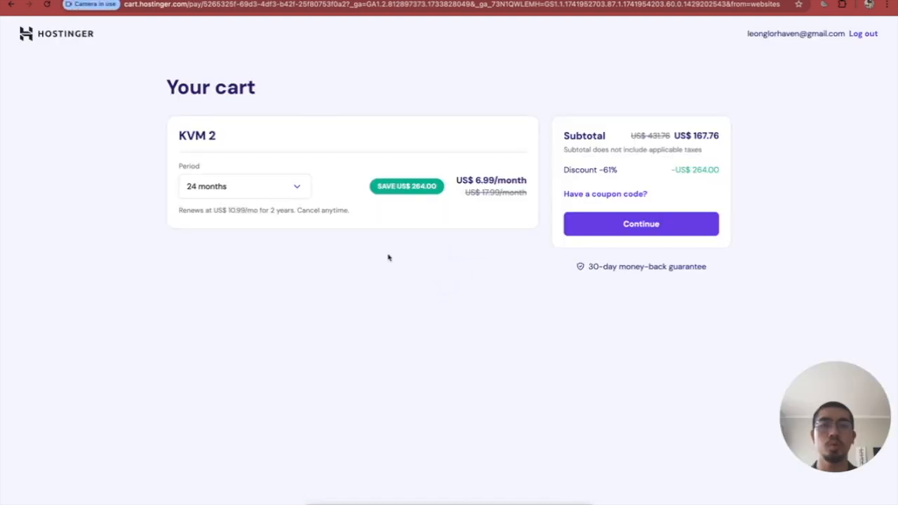
pyautogui.moveTo(307, 194)
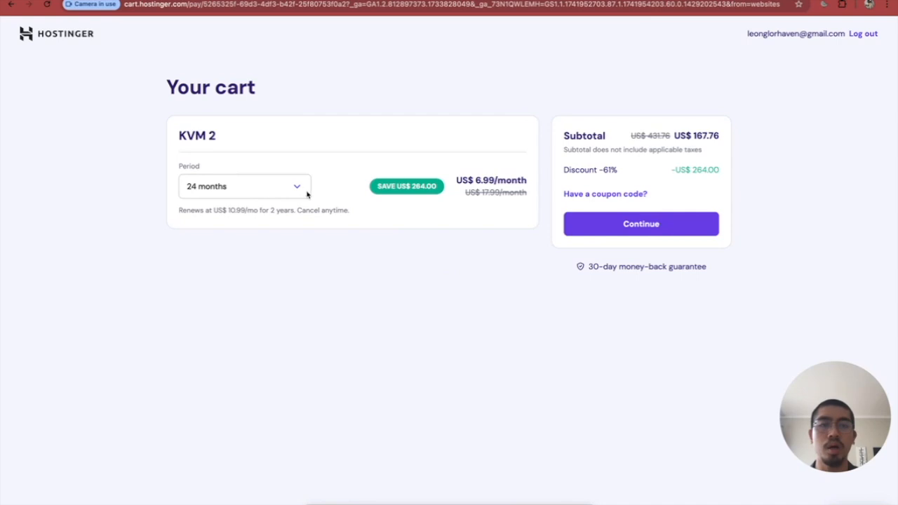
pyautogui.click(244, 185)
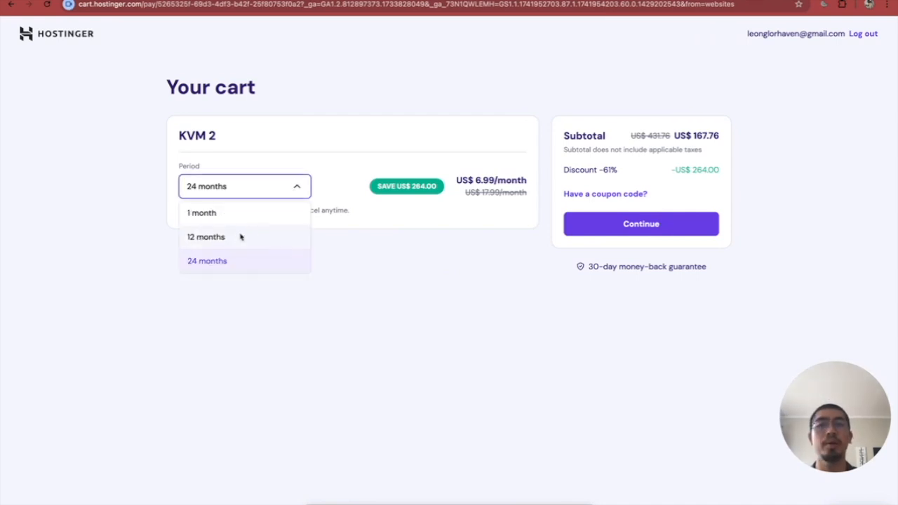
pyautogui.click(206, 236)
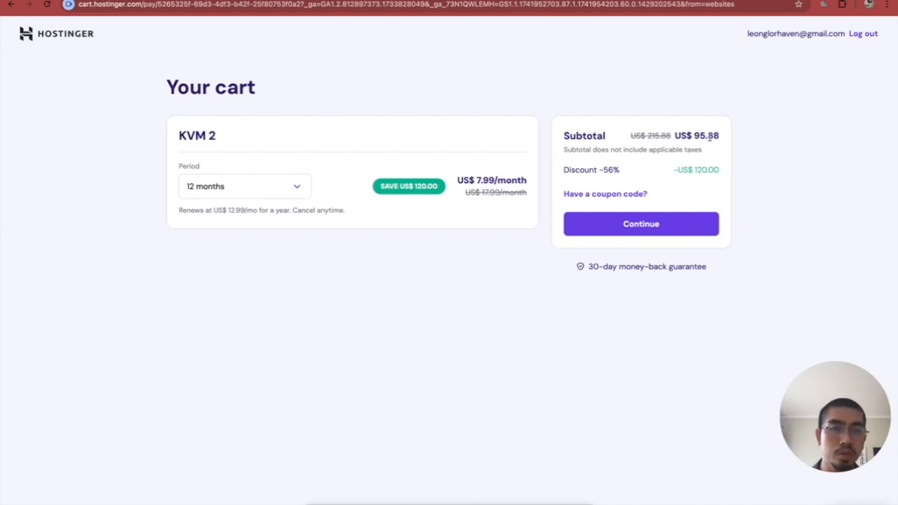
pyautogui.moveTo(723, 167)
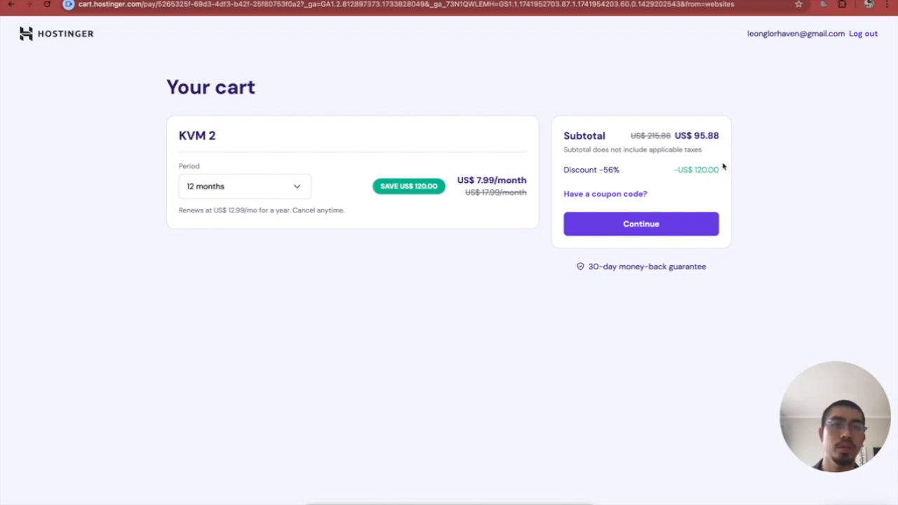
pyautogui.moveTo(699, 148)
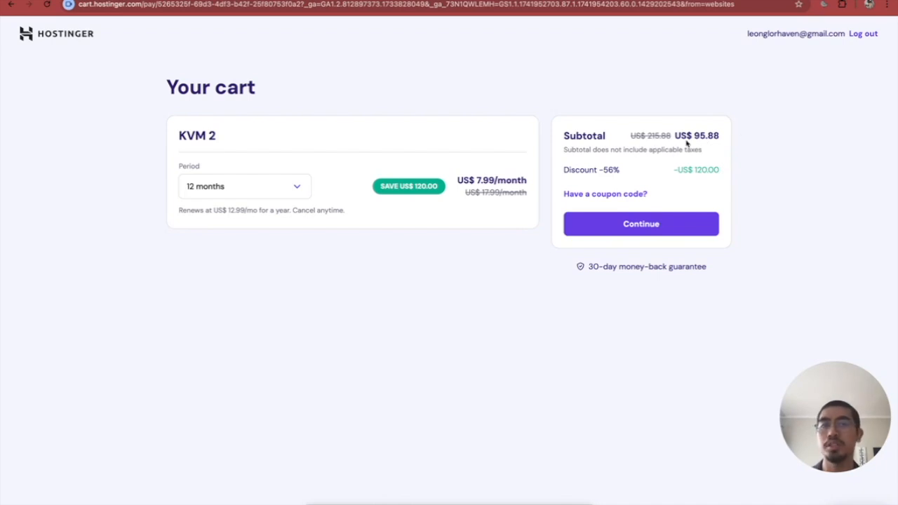
pyautogui.moveTo(679, 133)
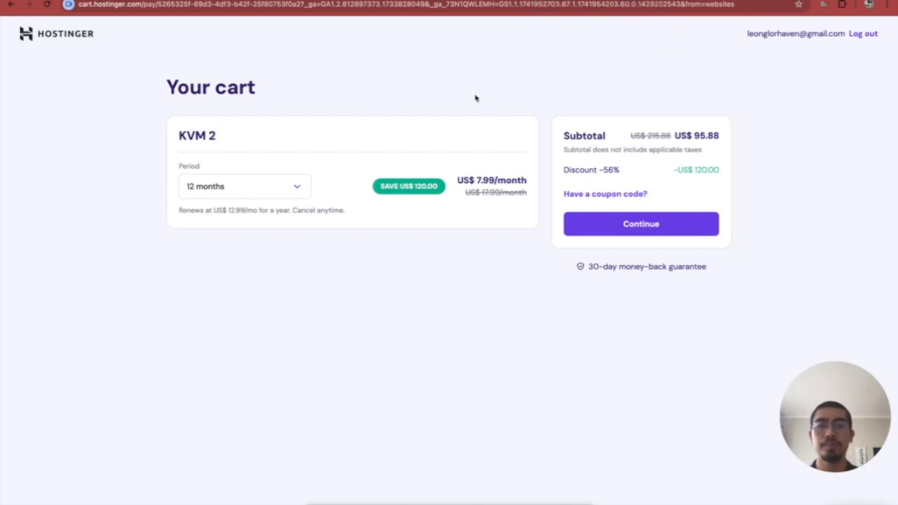
pyautogui.moveTo(485, 215)
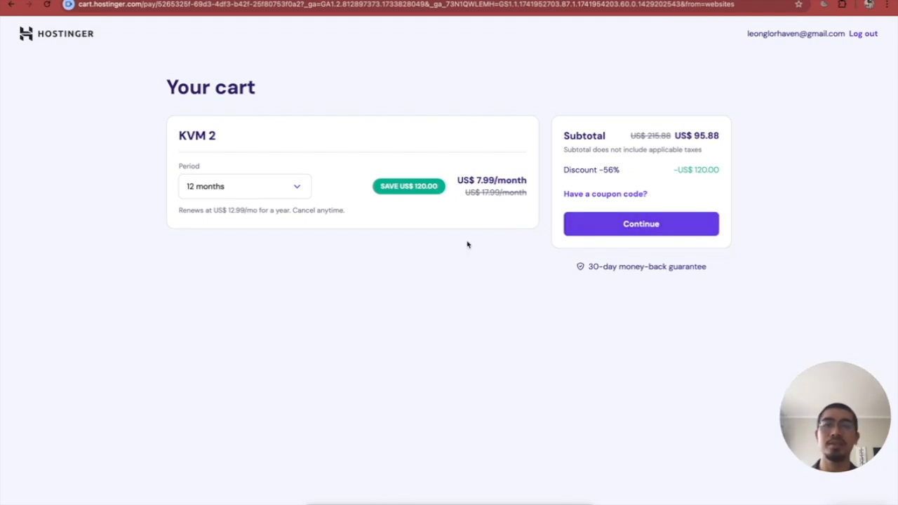
pyautogui.moveTo(394, 326)
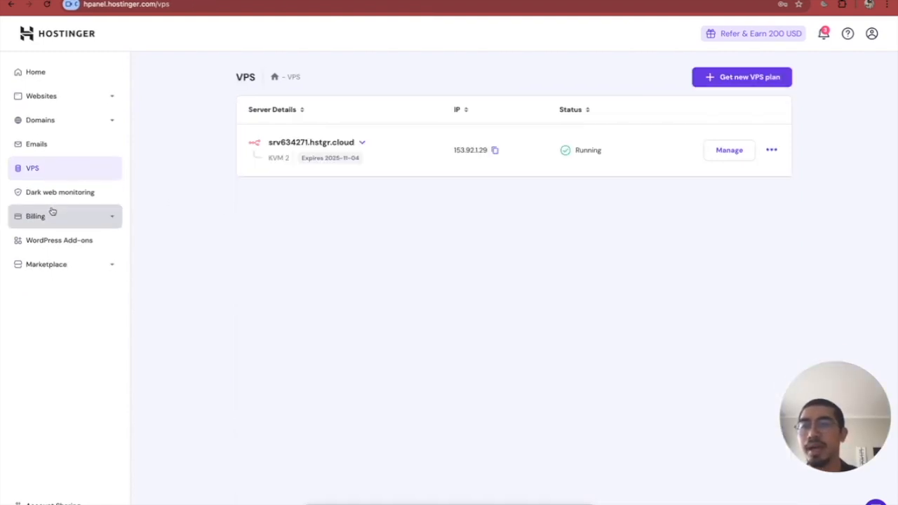
pyautogui.moveTo(352, 118)
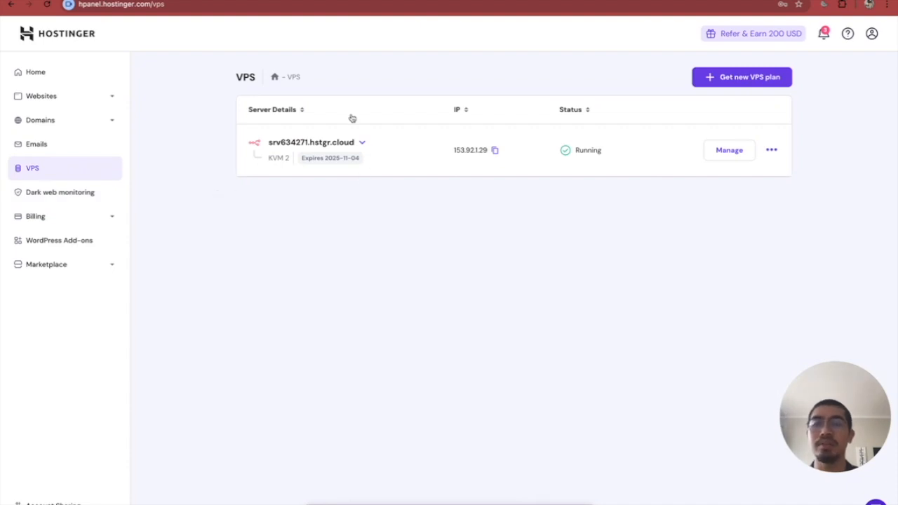
pyautogui.moveTo(756, 56)
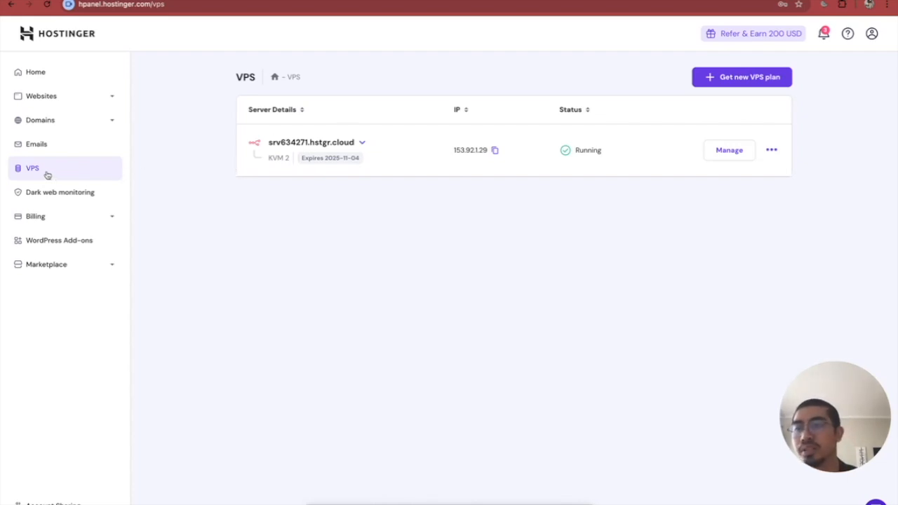
pyautogui.moveTo(734, 154)
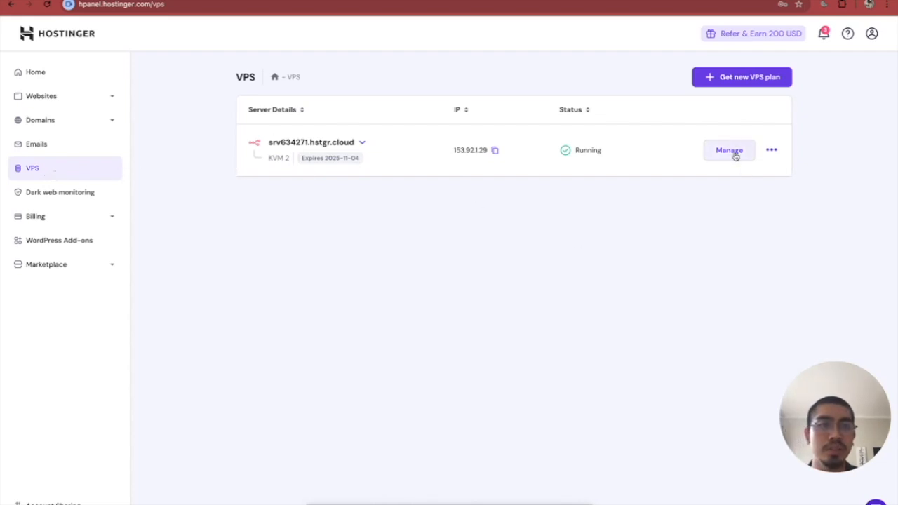
# View the KVM 2 server overview showing the n8n app on Ubuntu 24.04
pyautogui.click(730, 148)
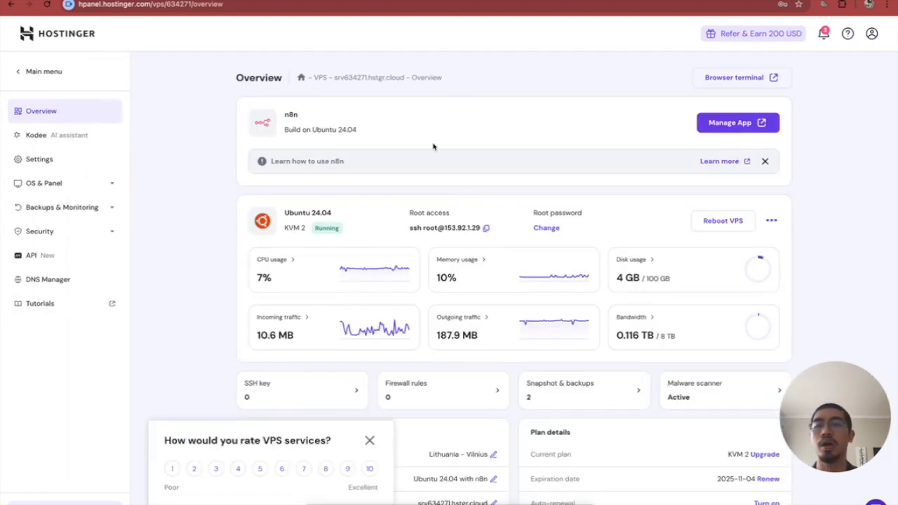
pyautogui.moveTo(583, 273)
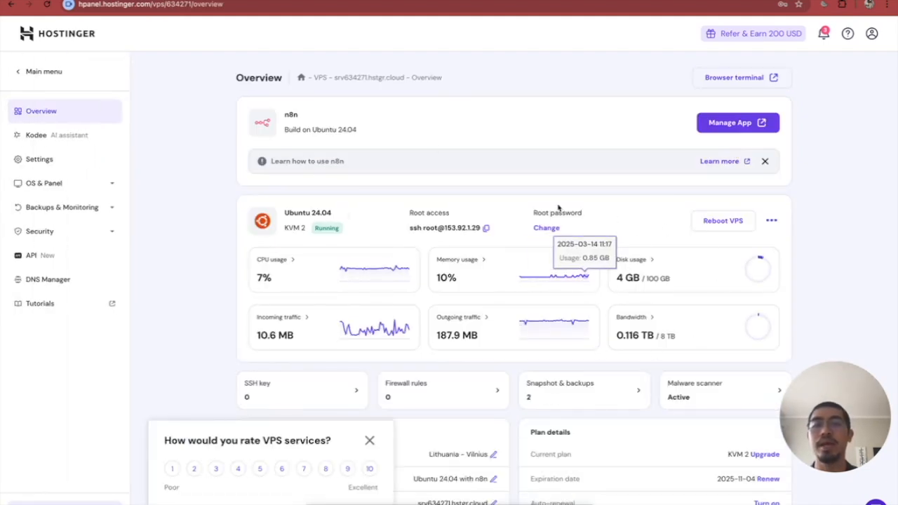
pyautogui.moveTo(312, 231)
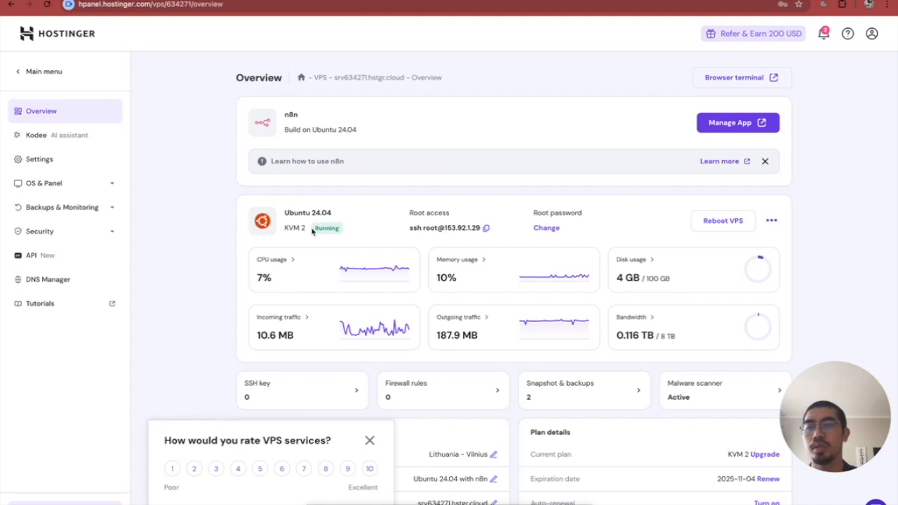
pyautogui.moveTo(295, 129)
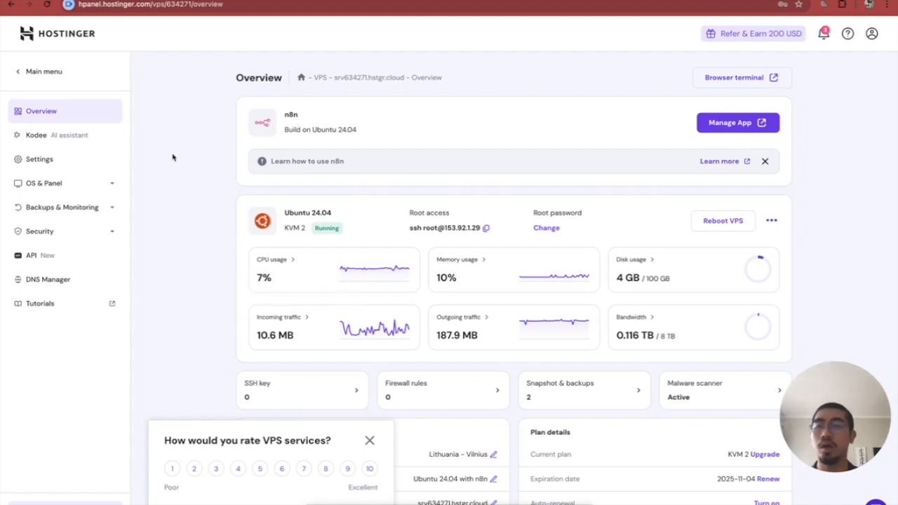
pyautogui.moveTo(63, 185)
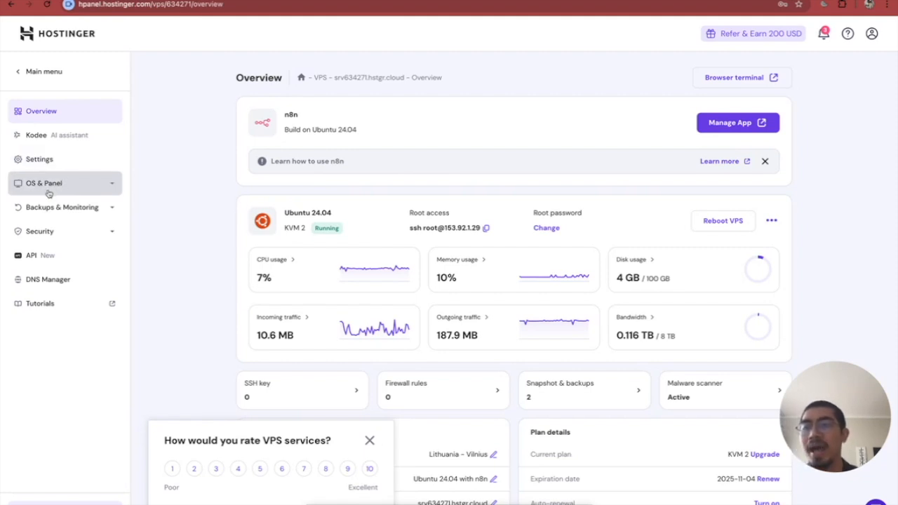
# Go to the Operating System page under OS & Panel, listing n8n on Ubuntu 24.04
pyautogui.click(43, 182)
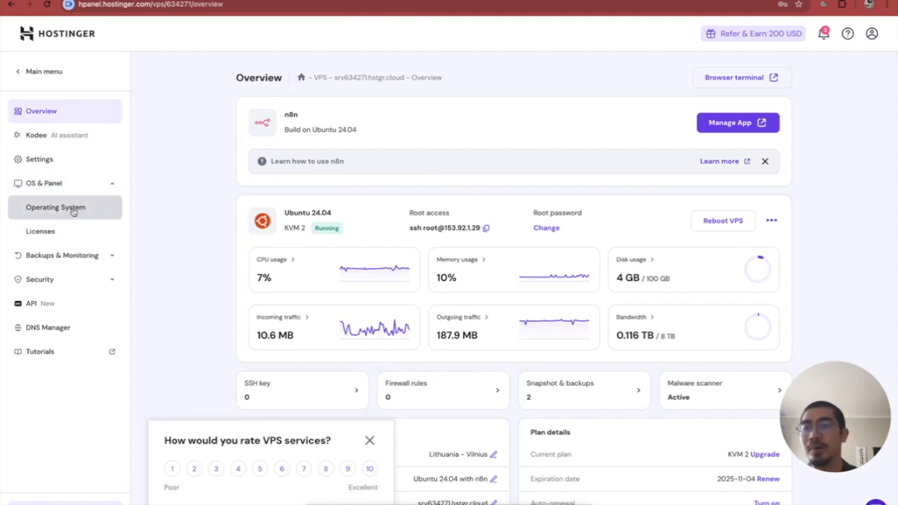
pyautogui.click(55, 208)
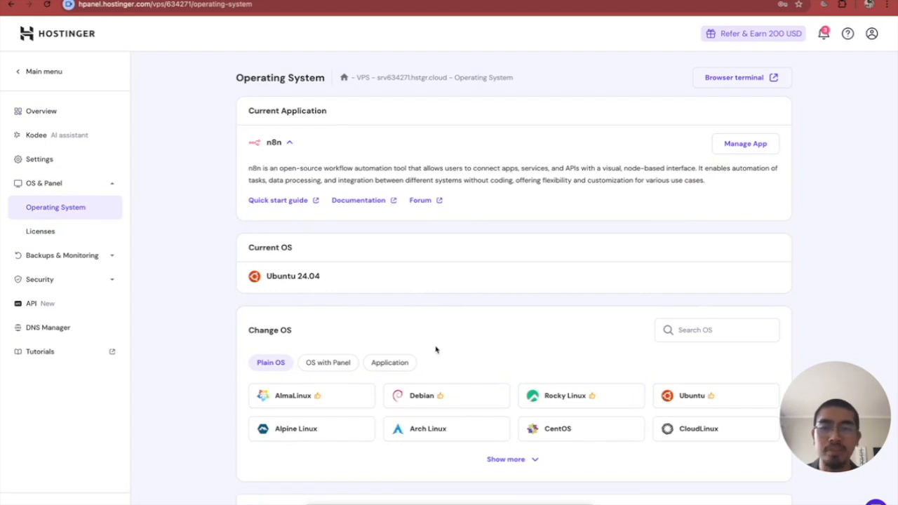
pyautogui.scroll(-3)
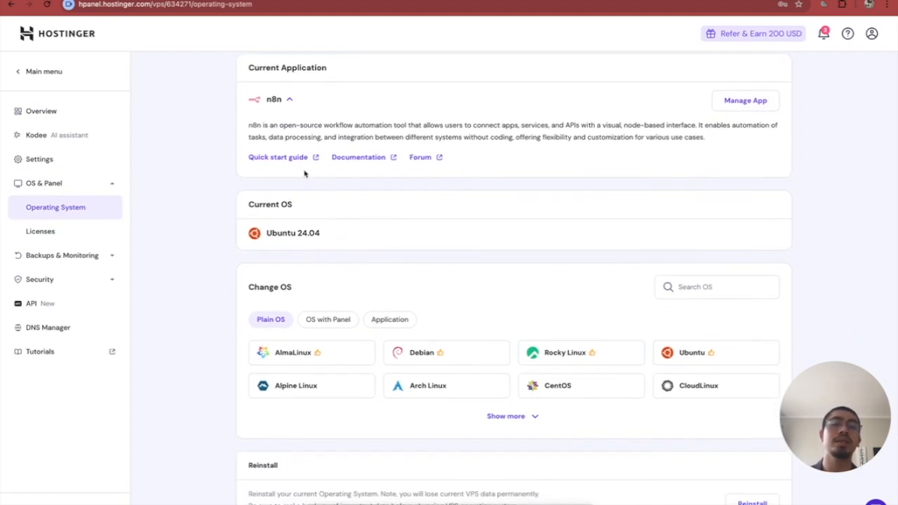
pyautogui.moveTo(306, 221)
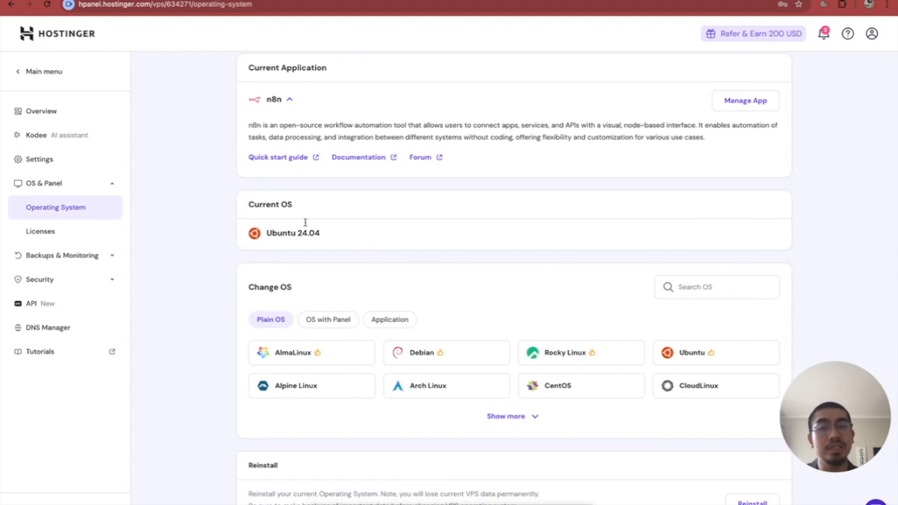
pyautogui.moveTo(555, 298)
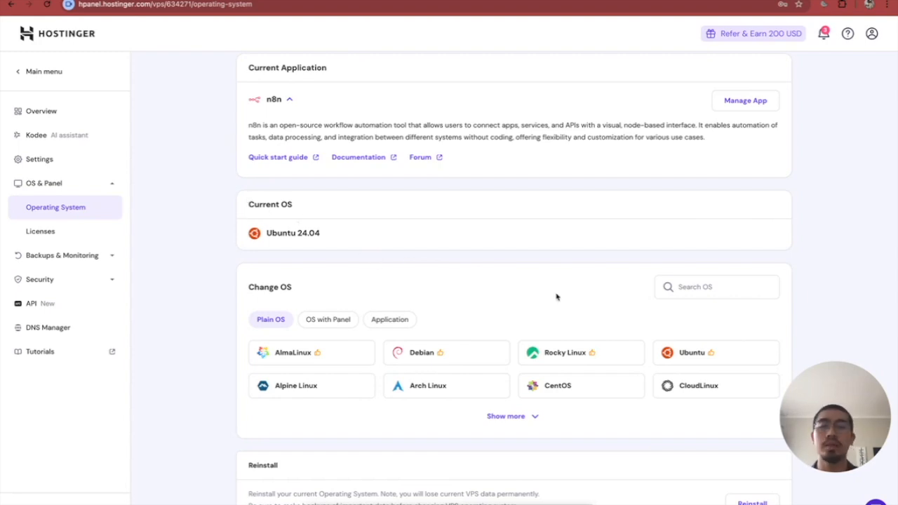
pyautogui.scroll(-3)
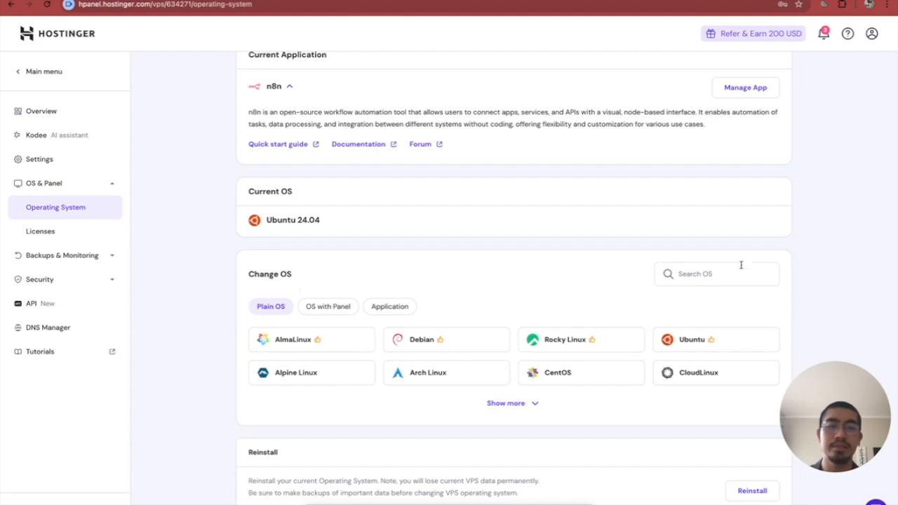
# Search the OS choices for 'n8n', then cancel without changing the server's OS
pyautogui.click(716, 274)
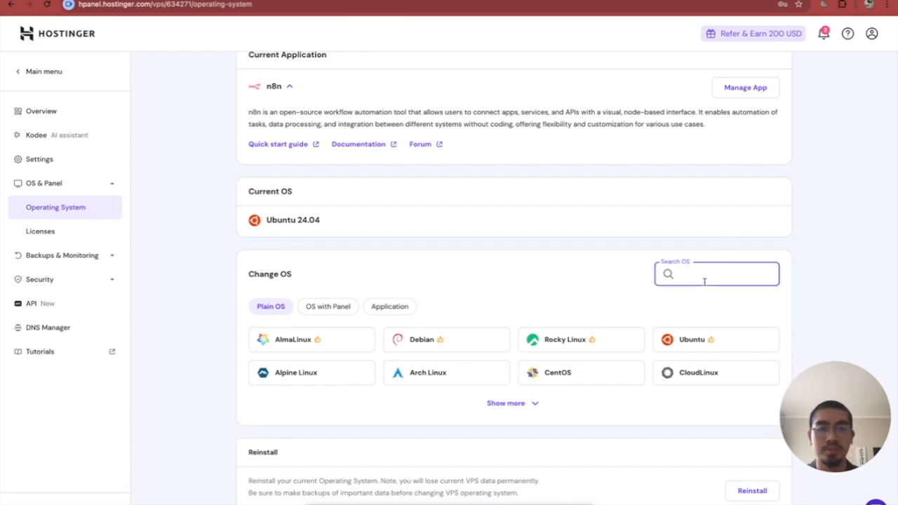
pyautogui.write('n8n')
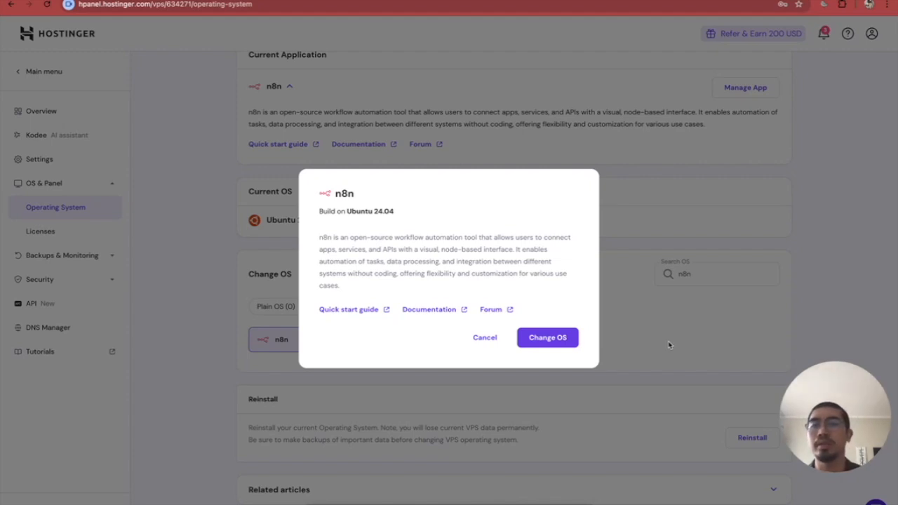
pyautogui.moveTo(606, 325)
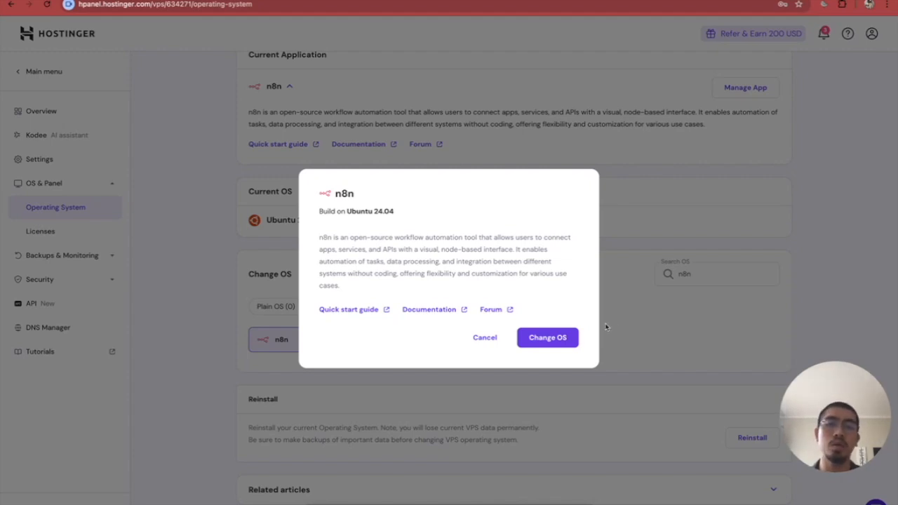
pyautogui.moveTo(503, 349)
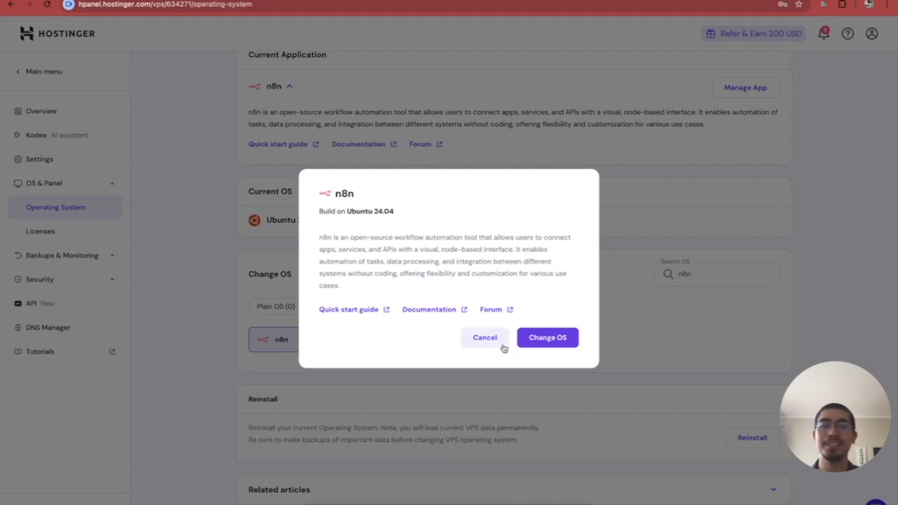
pyautogui.click(486, 337)
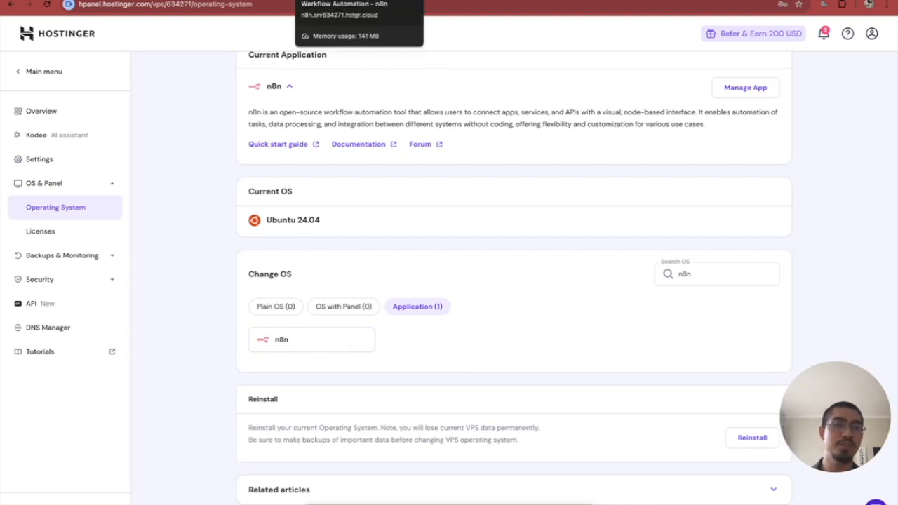
# Show the self-hosted n8n Usage and plan settings: Community Edition, 0 of unlimited active workflows
pyautogui.click(745, 87)
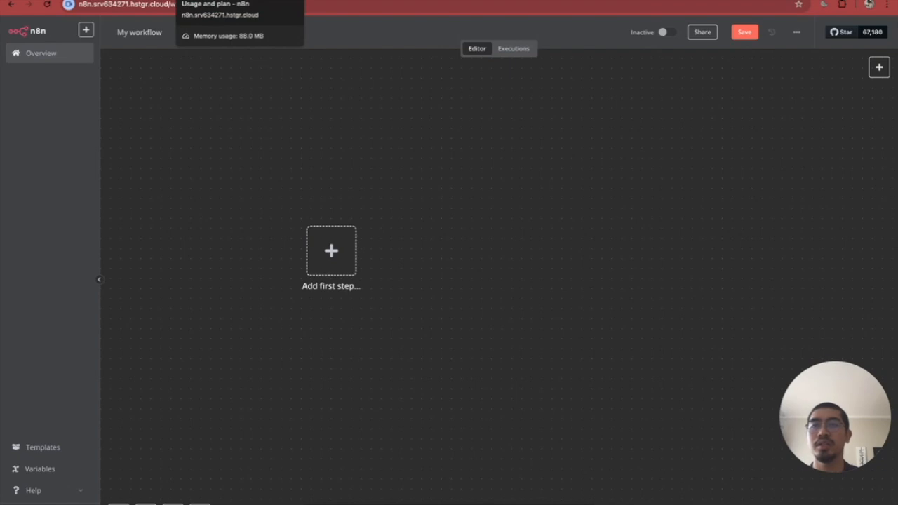
pyautogui.click(216, 8)
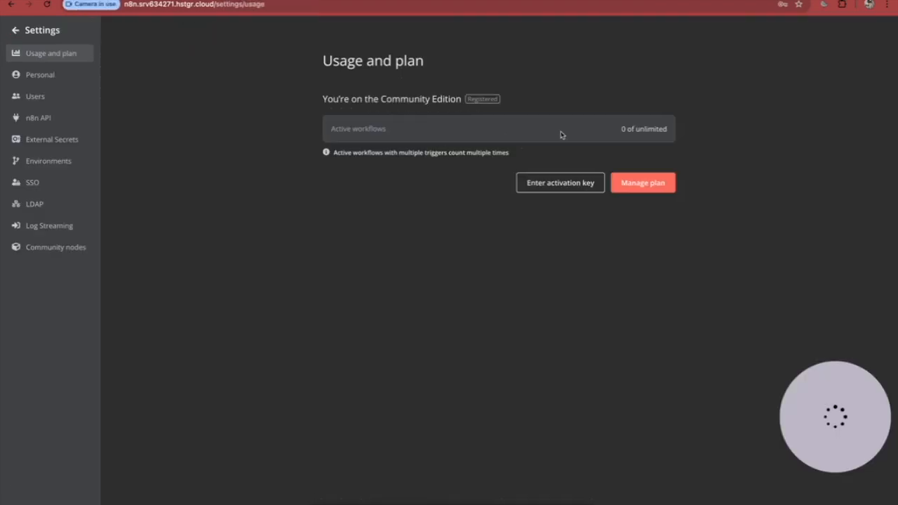
pyautogui.moveTo(634, 132)
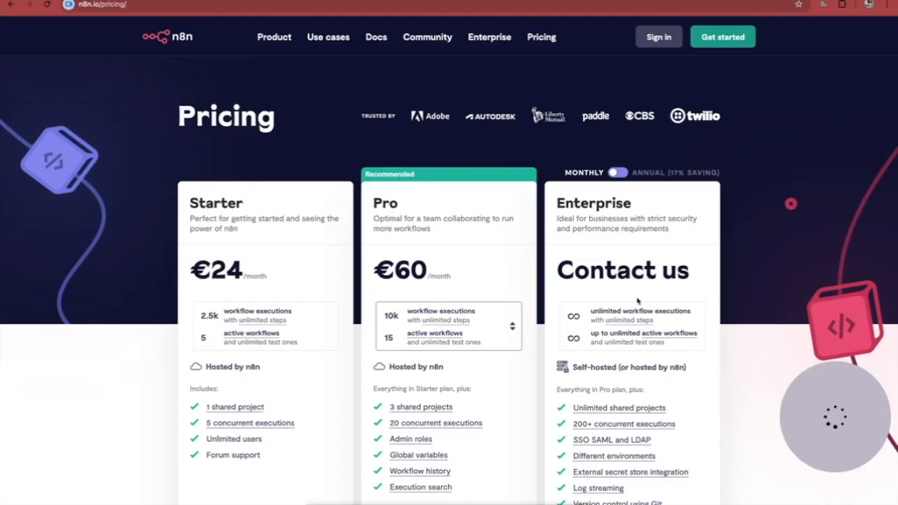
# Scroll the n8n pricing page comparing Starter €24/month, Pro €60/month and Enterprise
pyautogui.scroll(-3)
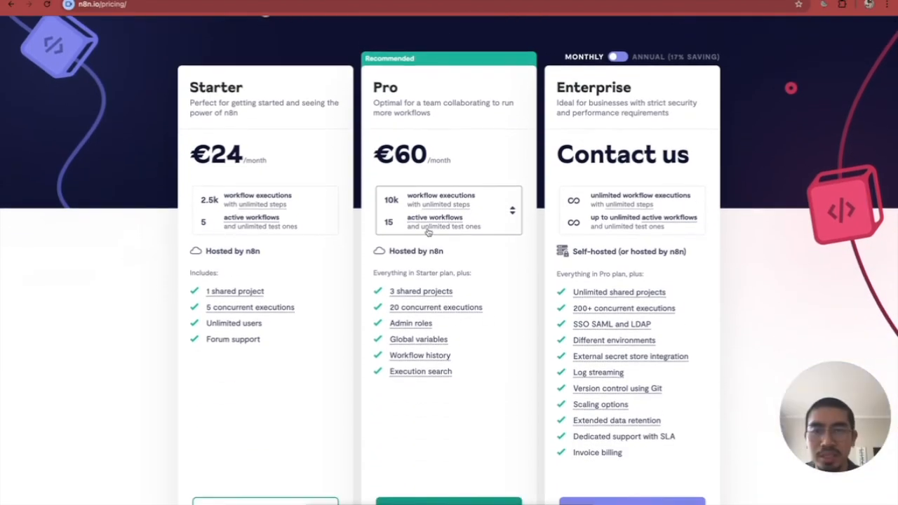
pyautogui.moveTo(328, 73)
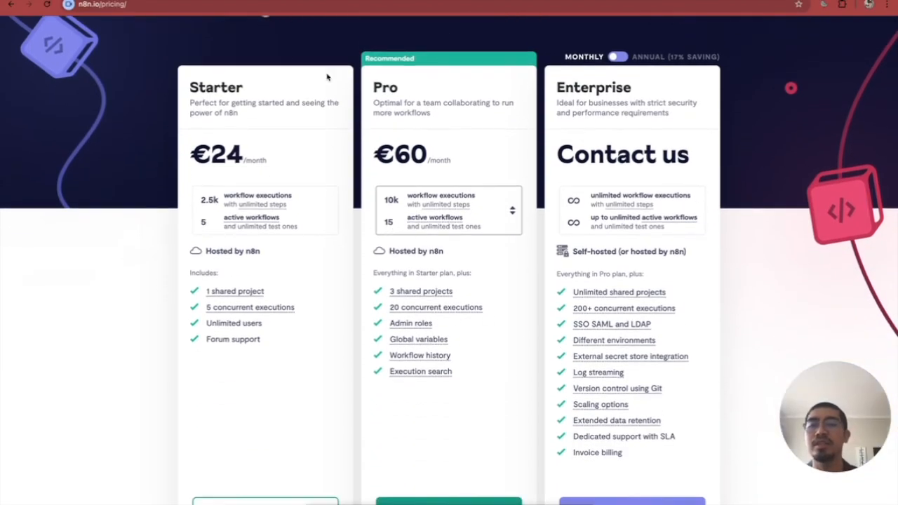
pyautogui.moveTo(410, 165)
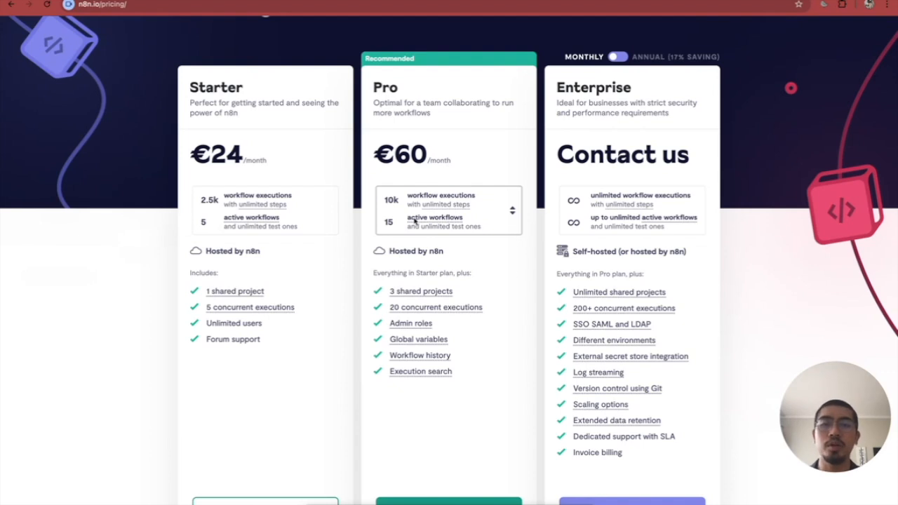
pyautogui.moveTo(433, 219)
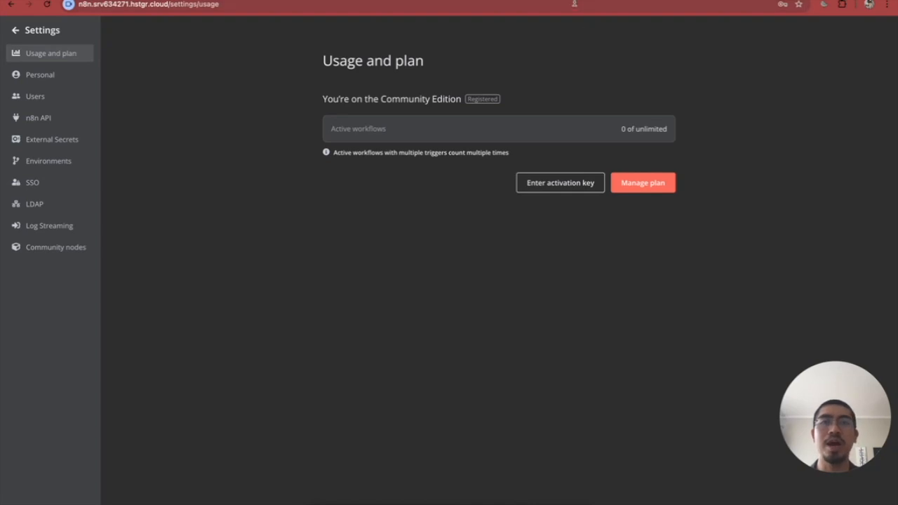
pyautogui.moveTo(499, 26)
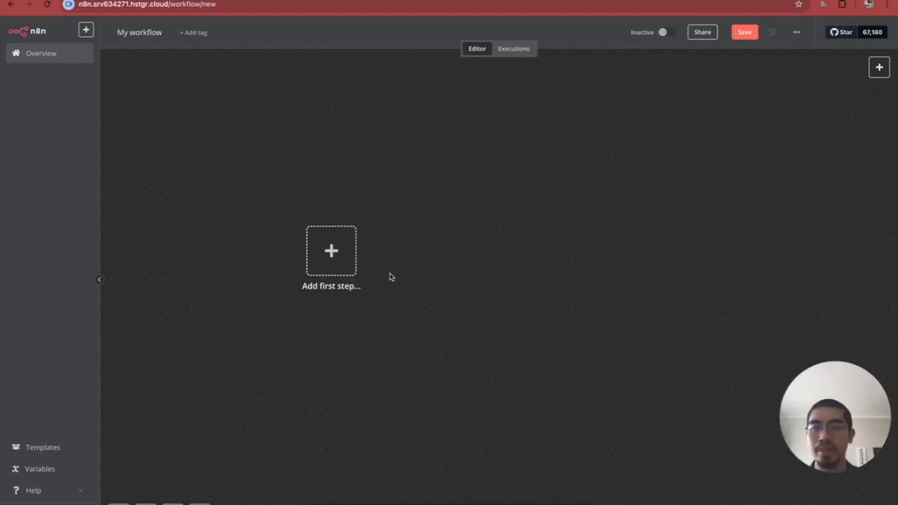
pyautogui.moveTo(442, 244)
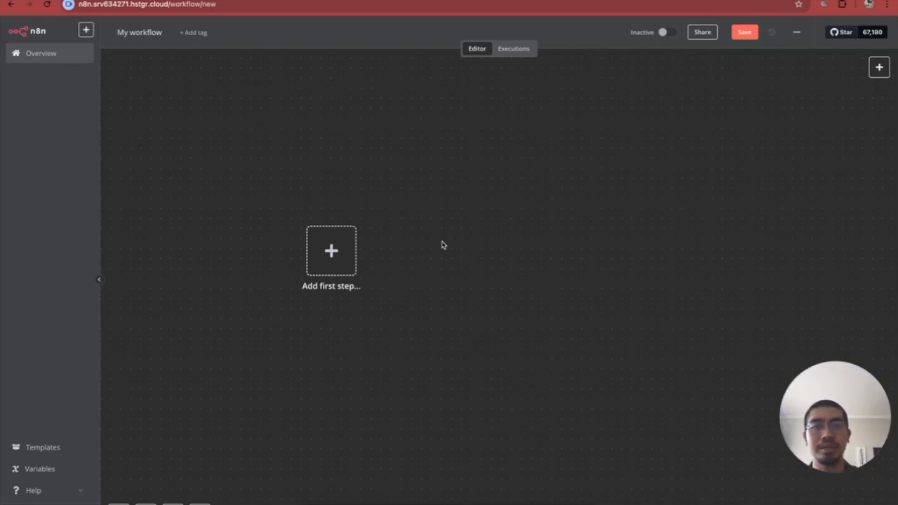
pyautogui.moveTo(436, 272)
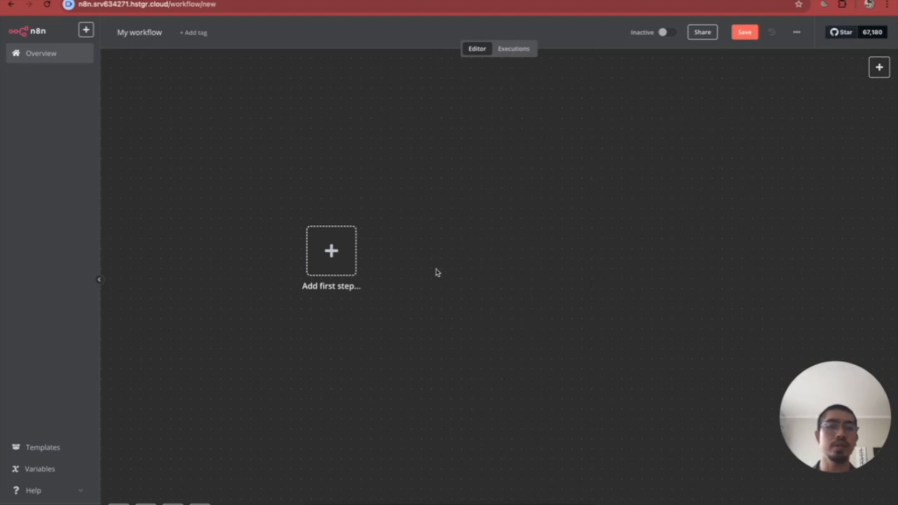